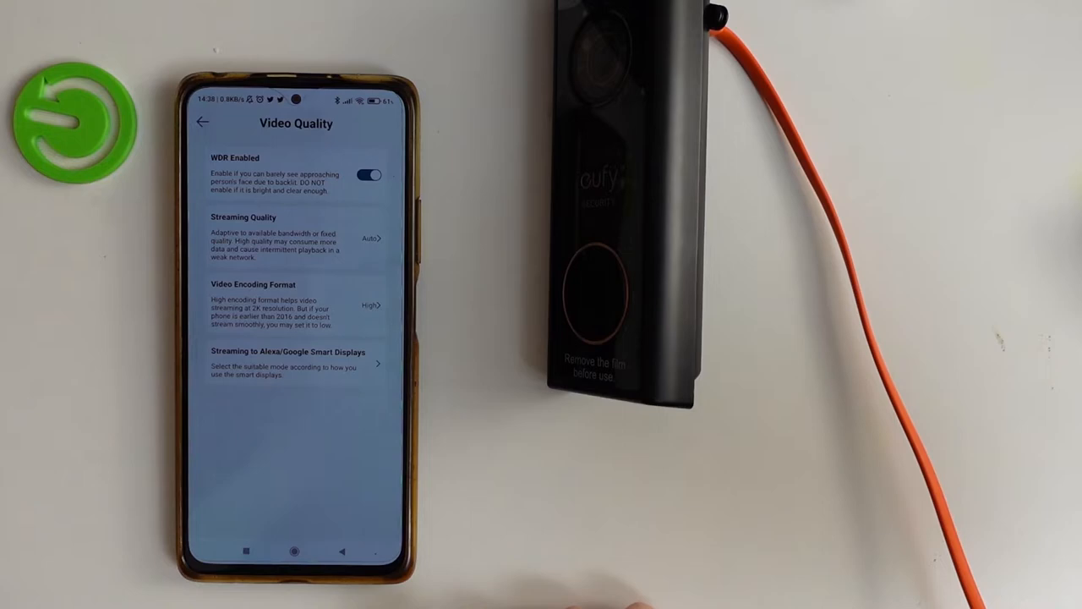
# - Switch the doorbell's WDR Enabled toggle off on the Video Quality screen
pyautogui.click(369, 174)
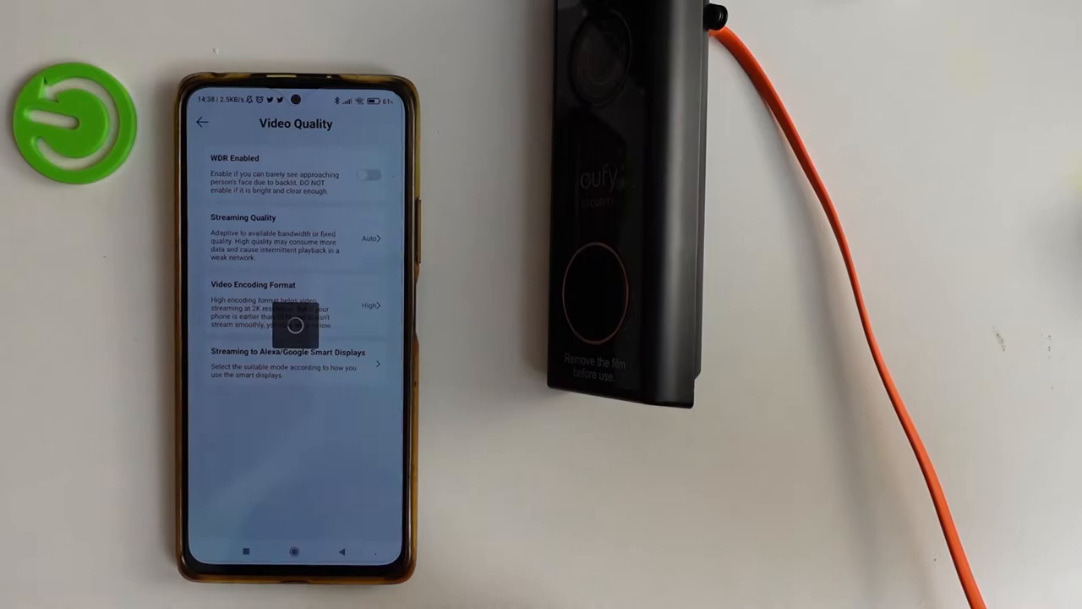
# - Switch the doorbell's WDR Enabled toggle back on in Video Quality settings
pyautogui.click(368, 174)
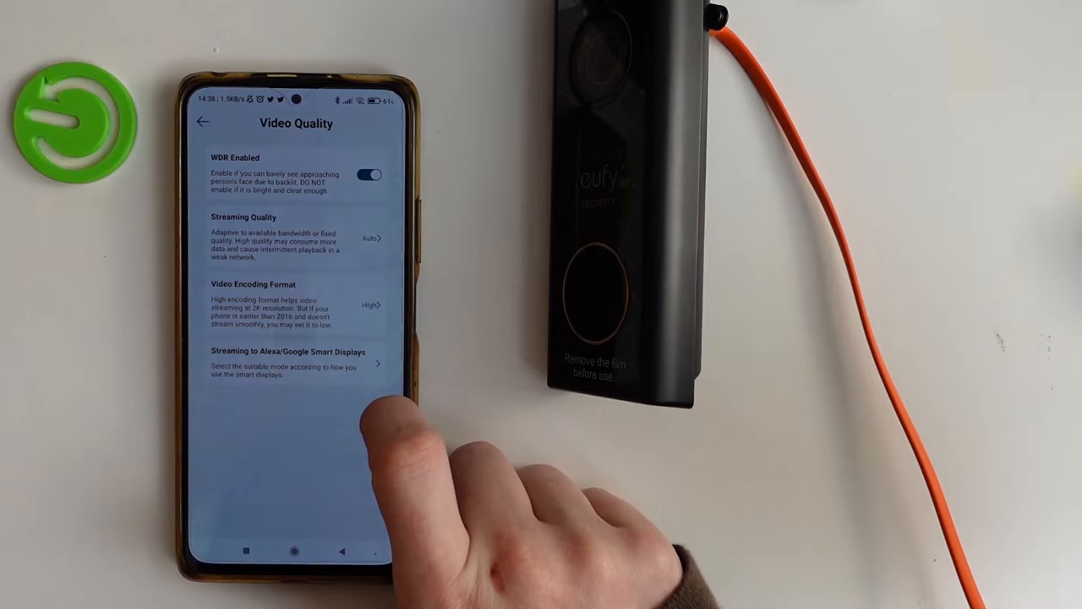
pyautogui.click(203, 122)
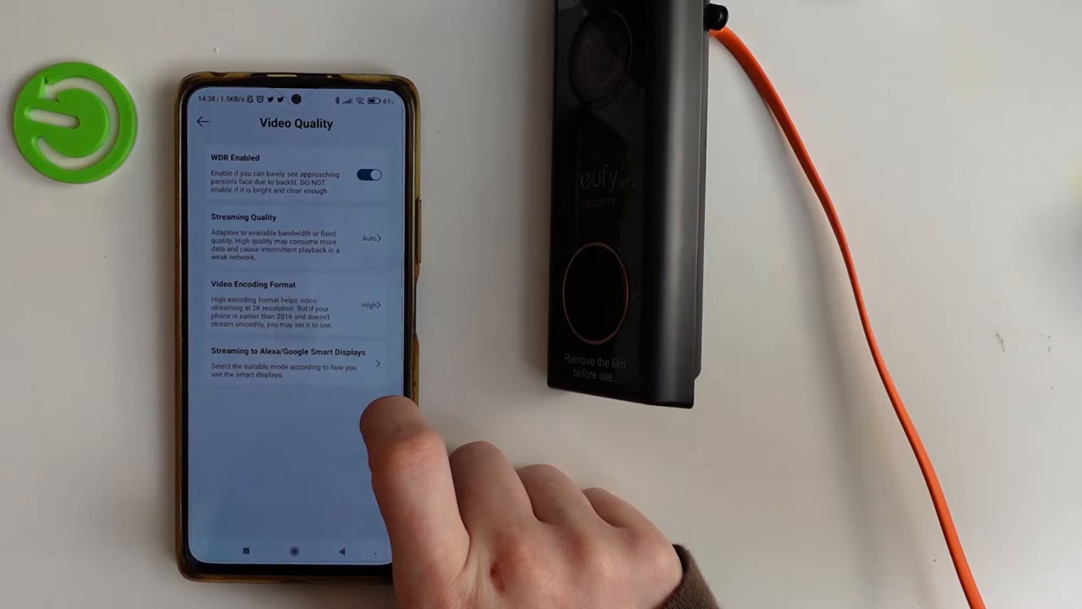